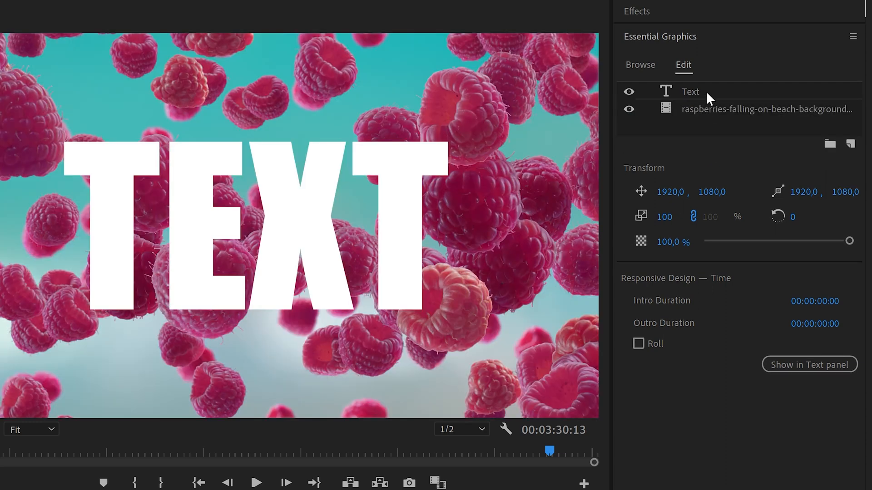
Select the Text layer and enable Mask with Text so the text reveals the footage.
{"action": "left_click", "coordinate": [691, 91]}
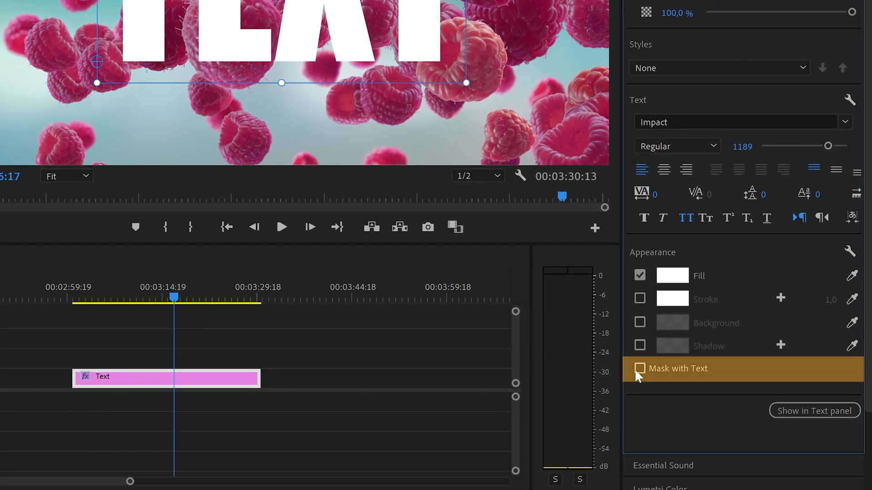
{"action": "left_click", "coordinate": [640, 368]}
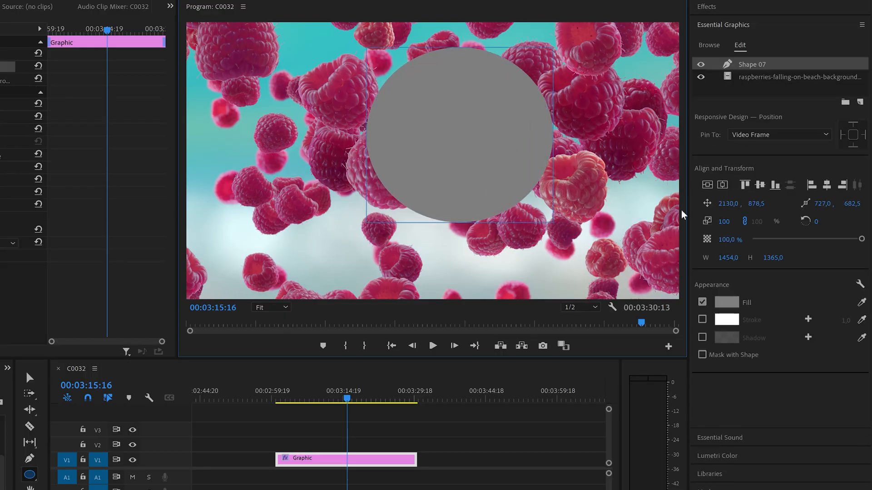
Enable Mask with Shape for the grey circle Shape 07.
{"action": "left_click", "coordinate": [703, 354]}
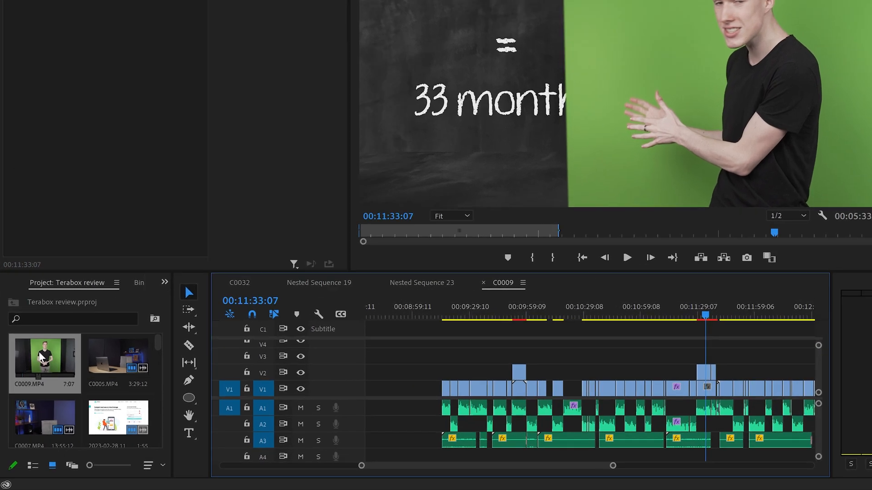
Bring up the timeline clip context menu and check the timeline display settings.
{"action": "right_click", "coordinate": [44, 361]}
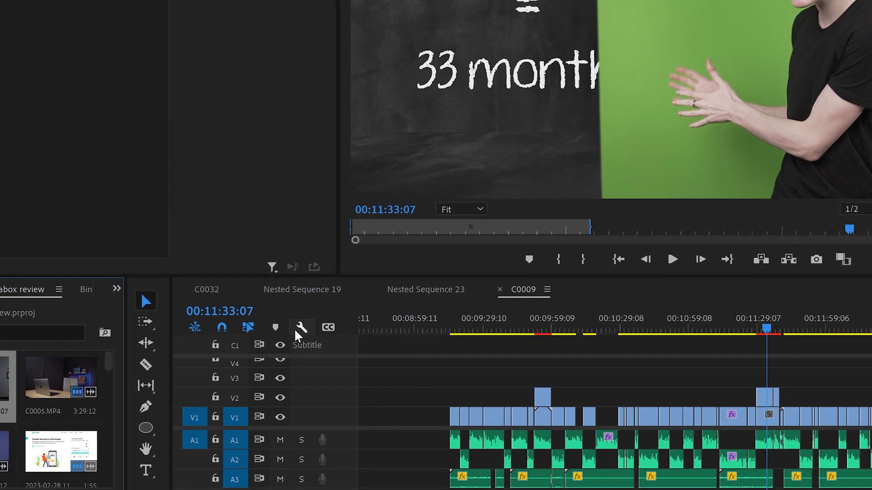
{"action": "left_click", "coordinate": [300, 327]}
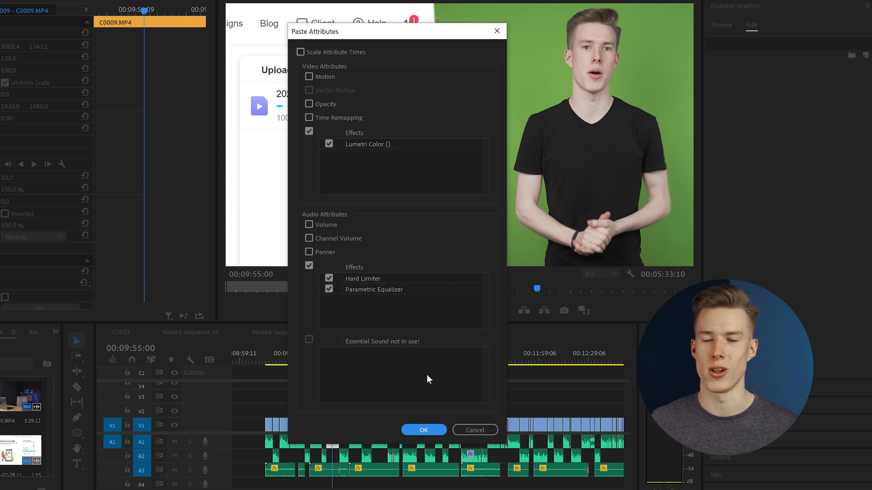
Confirm pasting Lumetri Color, Hard Limiter and Parametric Equalizer onto the clips.
{"action": "left_click", "coordinate": [424, 430]}
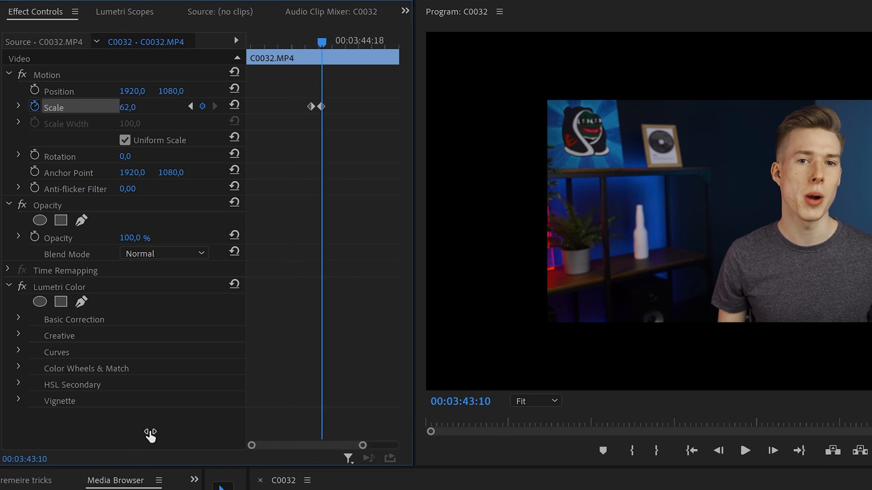
{"action": "mouse_move", "coordinate": [151, 436]}
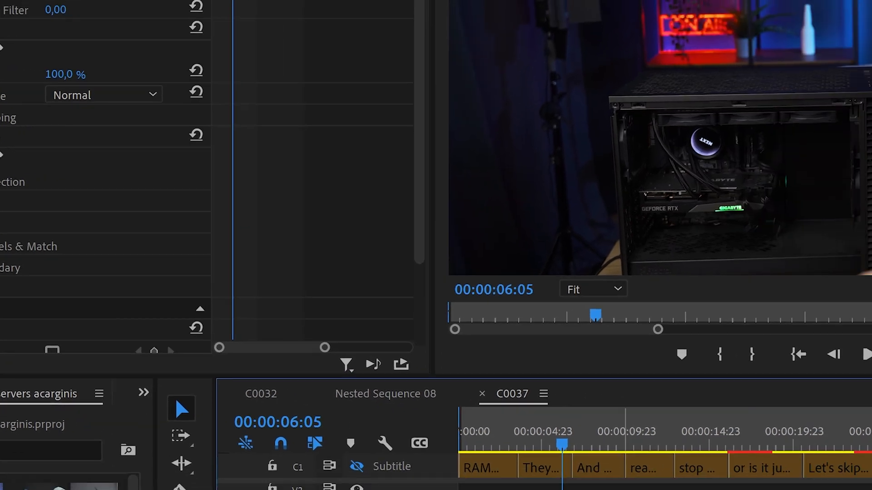
Raise the clip audio gain by 10 dB with the G Audio Gain dialog.
{"action": "key", "text": "g"}
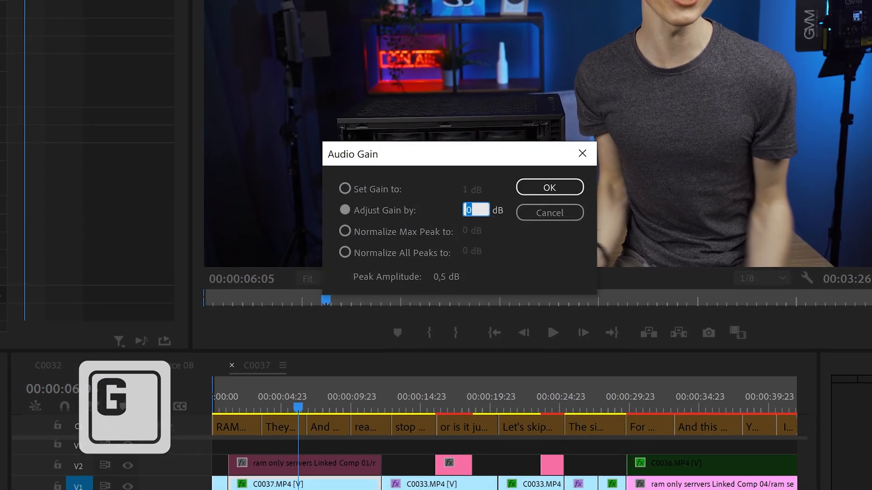
{"action": "type", "text": "10"}
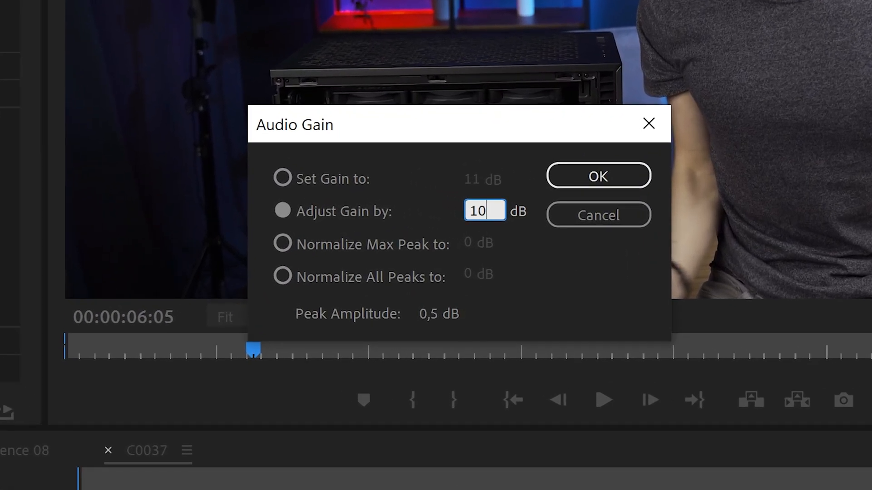
{"action": "left_click", "coordinate": [282, 245]}
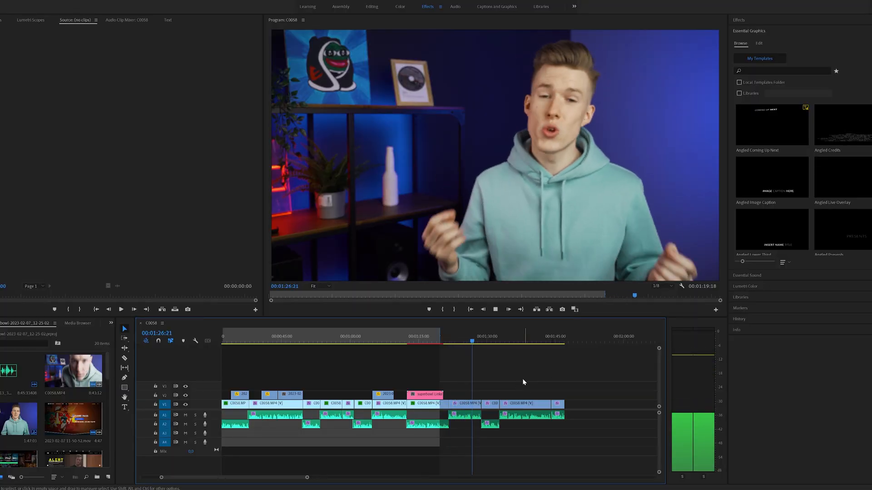
Open the Premiere Pro menu on the C0058 sequence.
{"action": "left_click", "coordinate": [28, 2]}
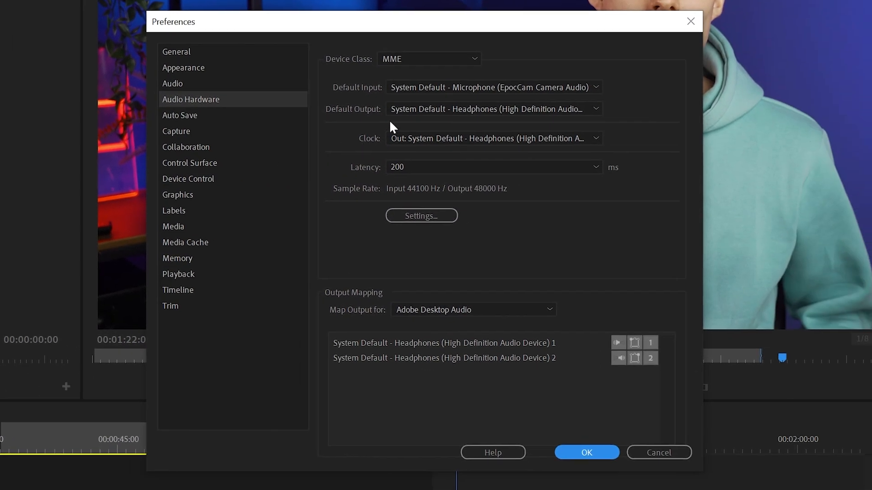
Set Default Input to No Input, save preferences, and play the sequence.
{"action": "left_click", "coordinate": [491, 86]}
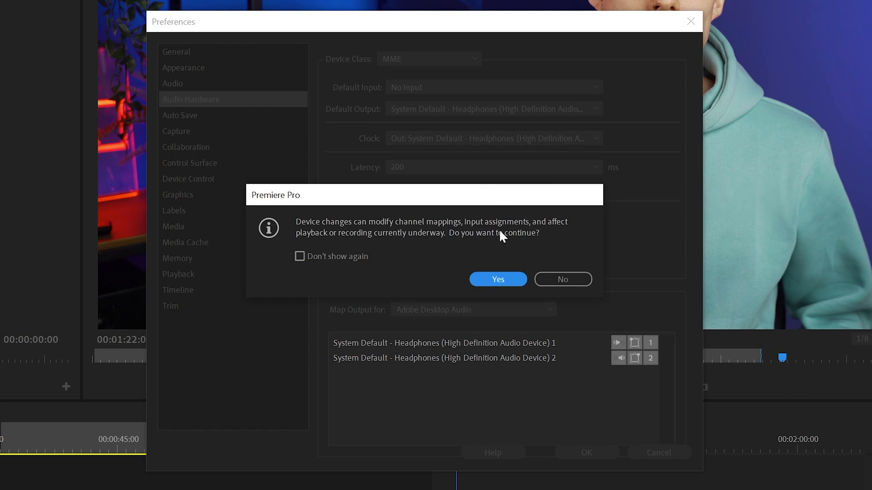
{"action": "left_click", "coordinate": [497, 279]}
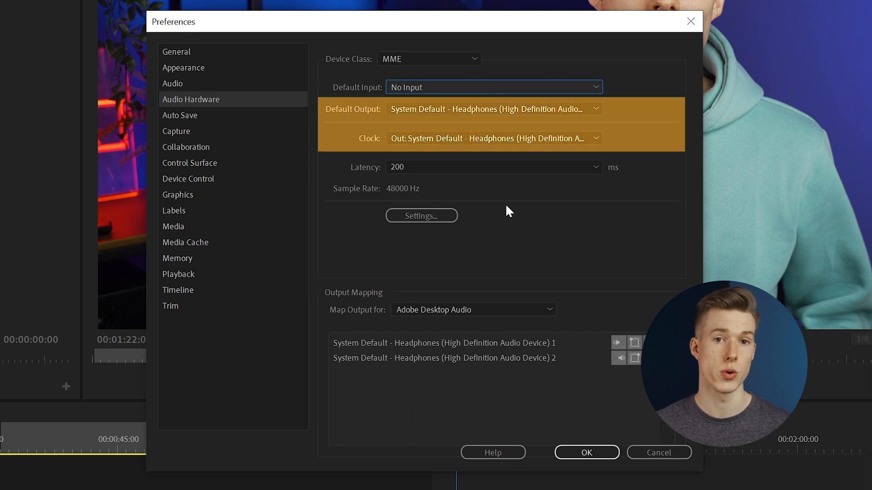
{"action": "left_click", "coordinate": [585, 452]}
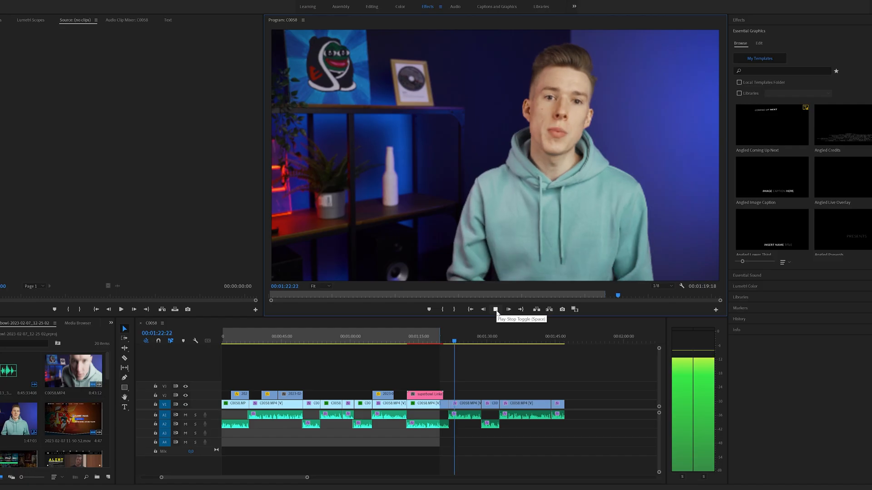
{"action": "left_click", "coordinate": [495, 309]}
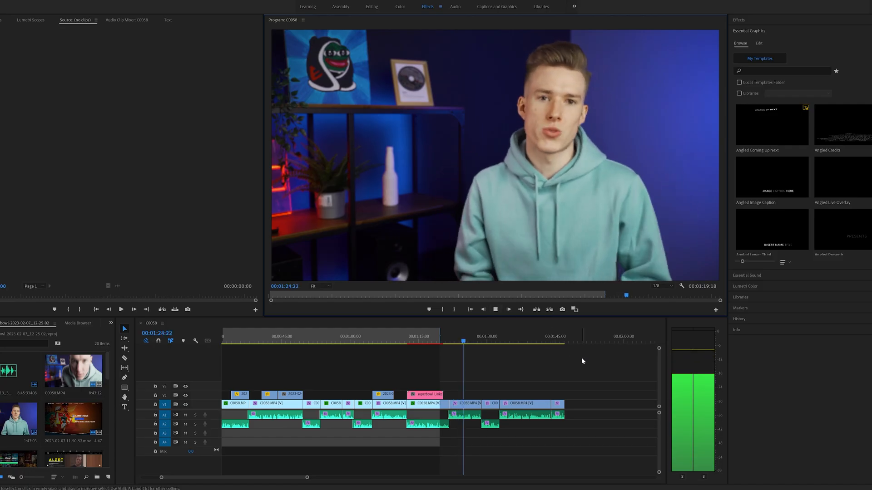